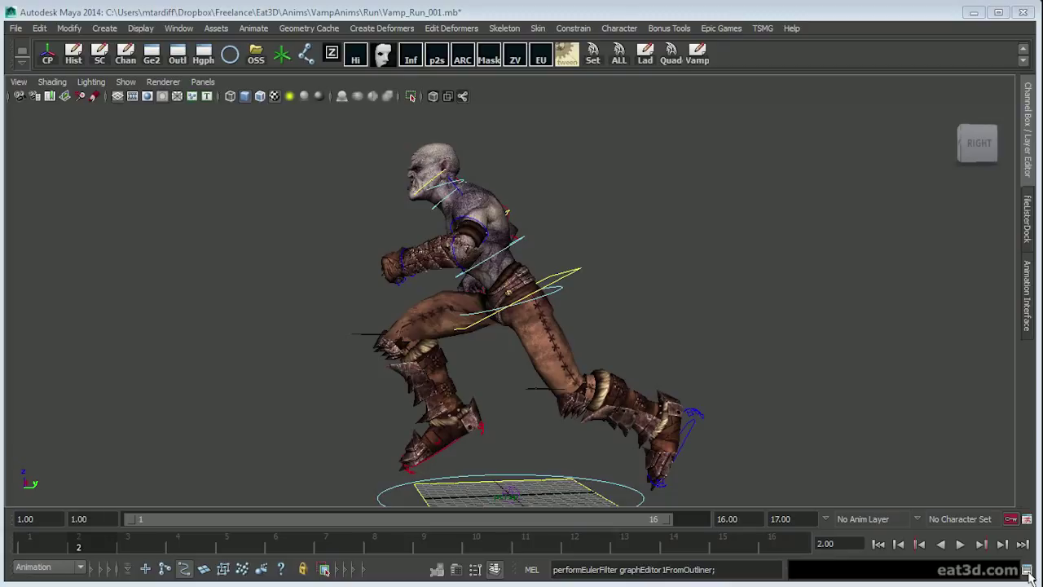
# Browse the Epic toolset and TSMG rigging command menus, ending on the Epic menu
pyautogui.click(721, 27)
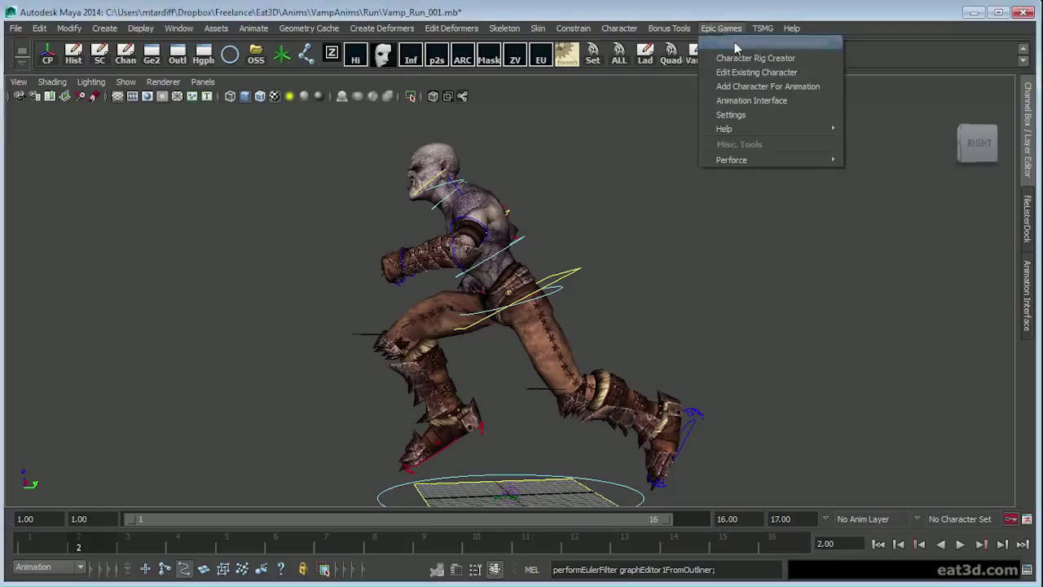
pyautogui.moveTo(774, 28)
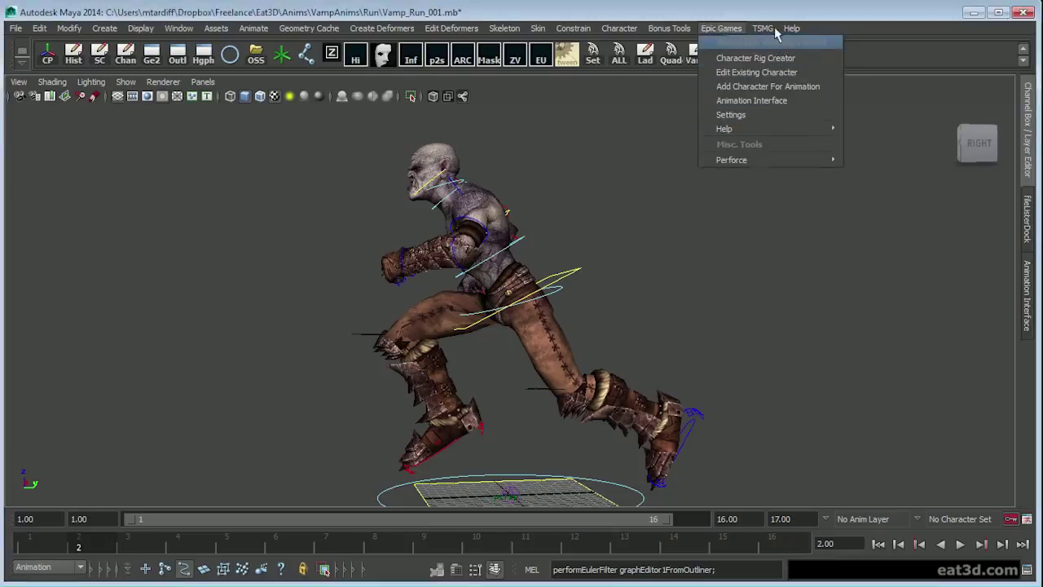
pyautogui.click(762, 27)
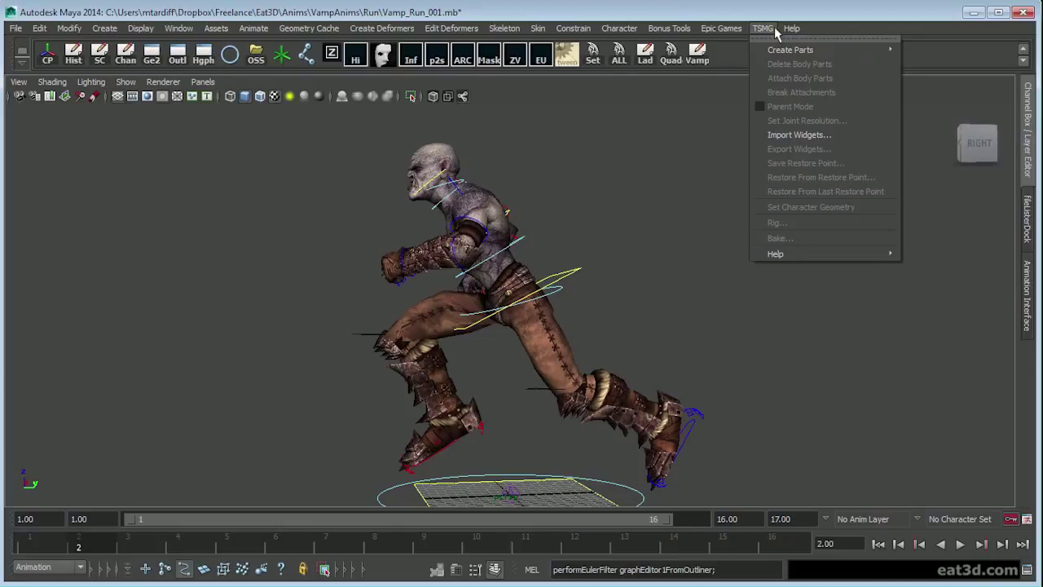
pyautogui.click(720, 28)
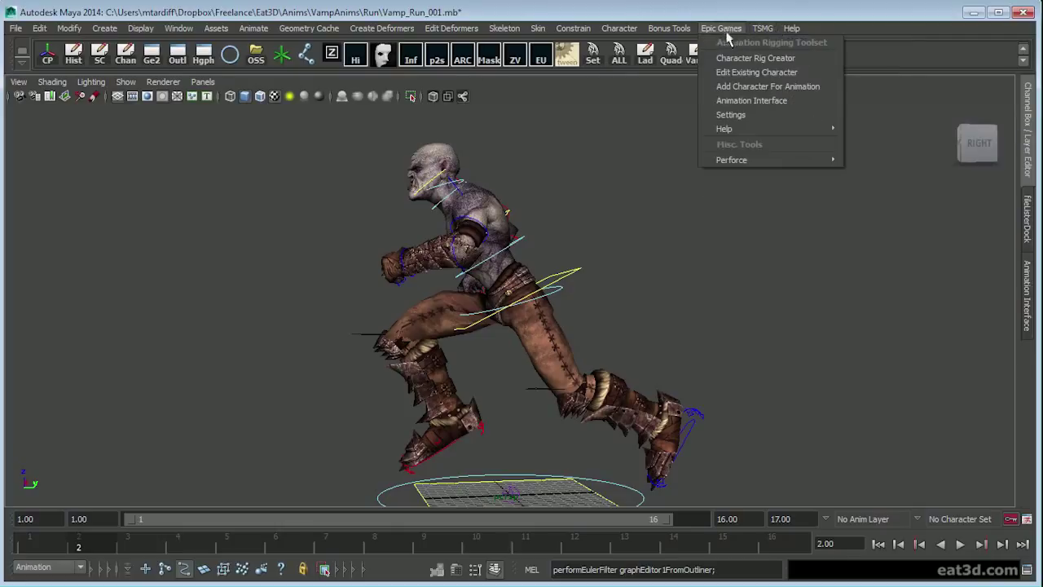
pyautogui.moveTo(978, 196)
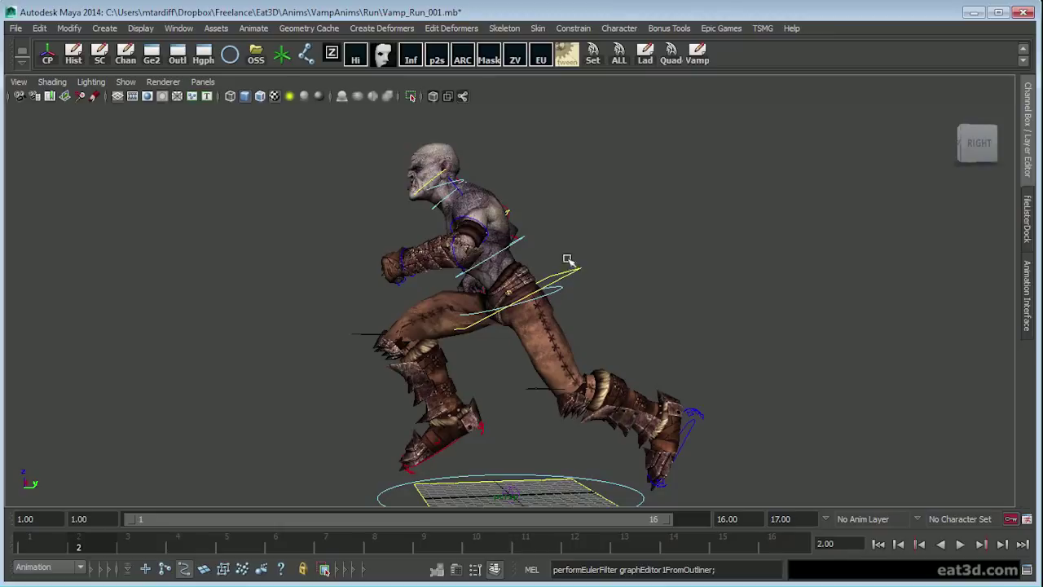
pyautogui.moveTo(574, 488)
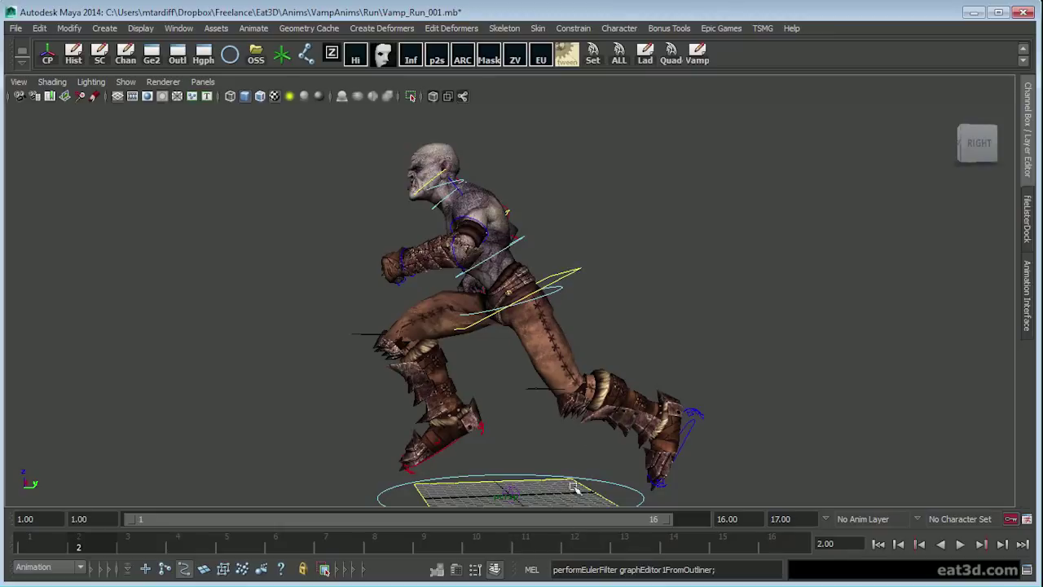
pyautogui.moveTo(608, 444)
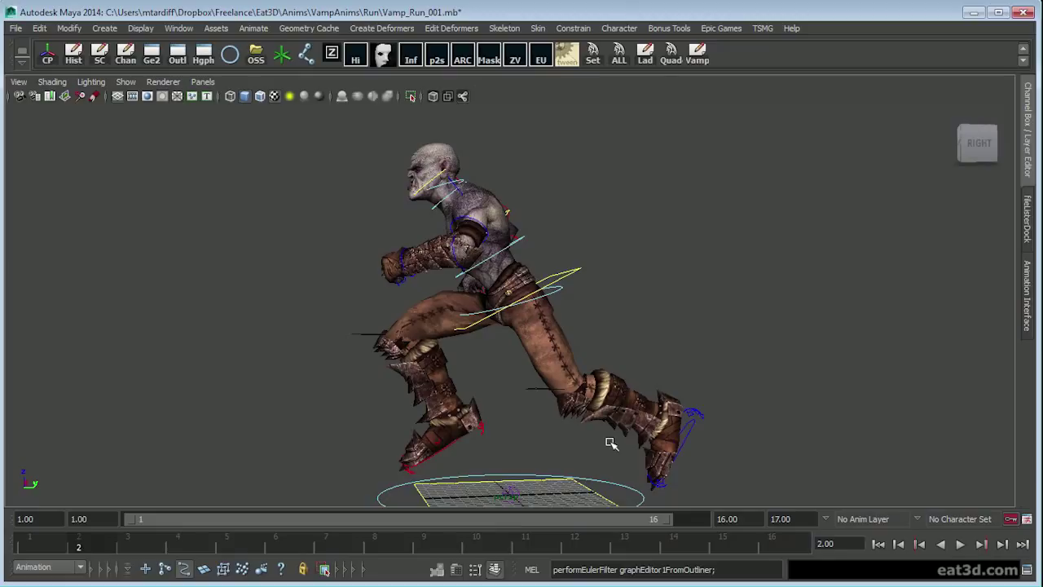
pyautogui.moveTo(1013, 176)
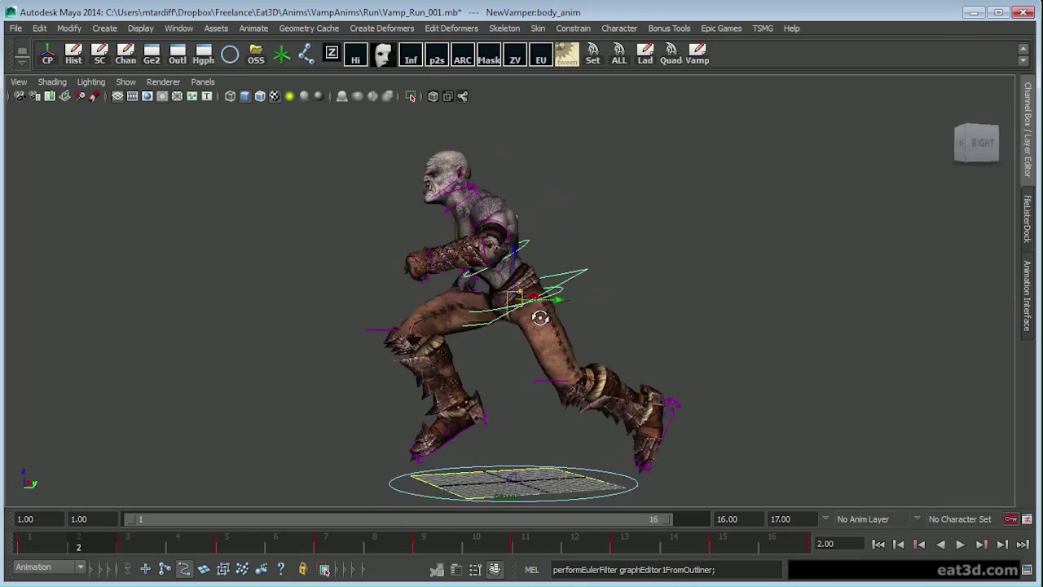
pyautogui.moveTo(538, 318); pyautogui.dragTo(540, 291)
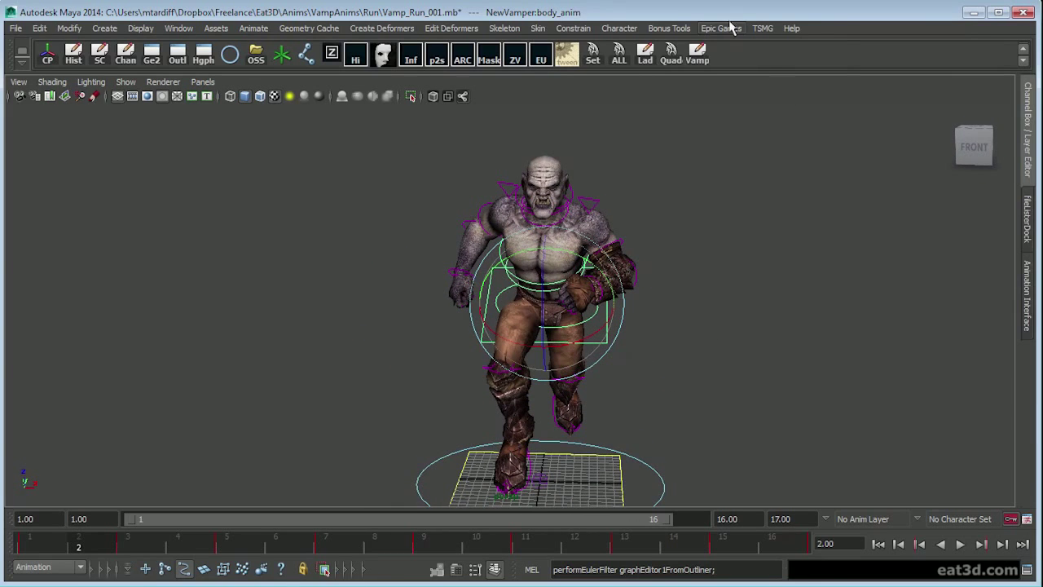
pyautogui.click(721, 28)
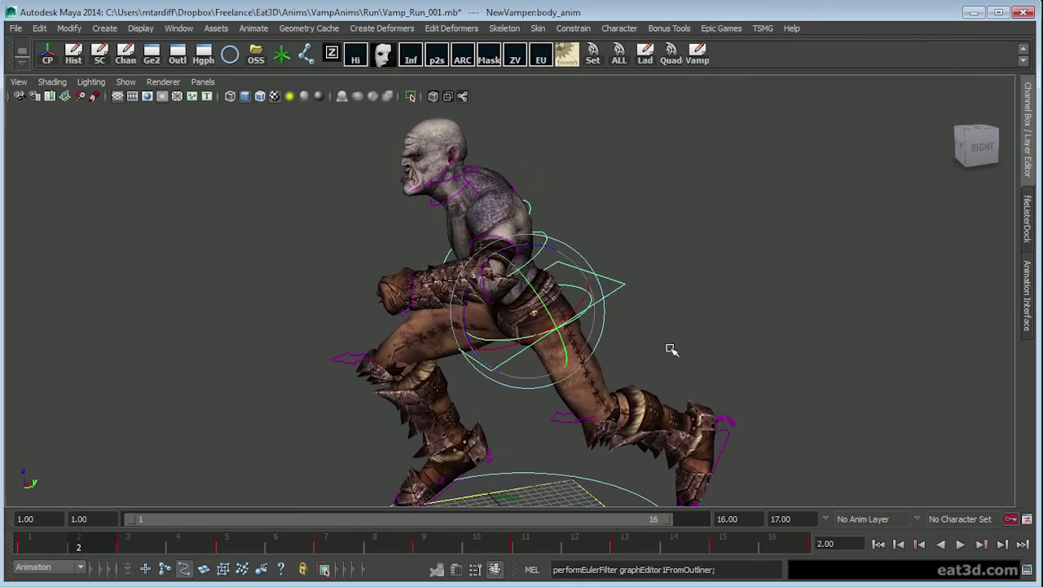
pyautogui.moveTo(673, 349); pyautogui.dragTo(573, 301)
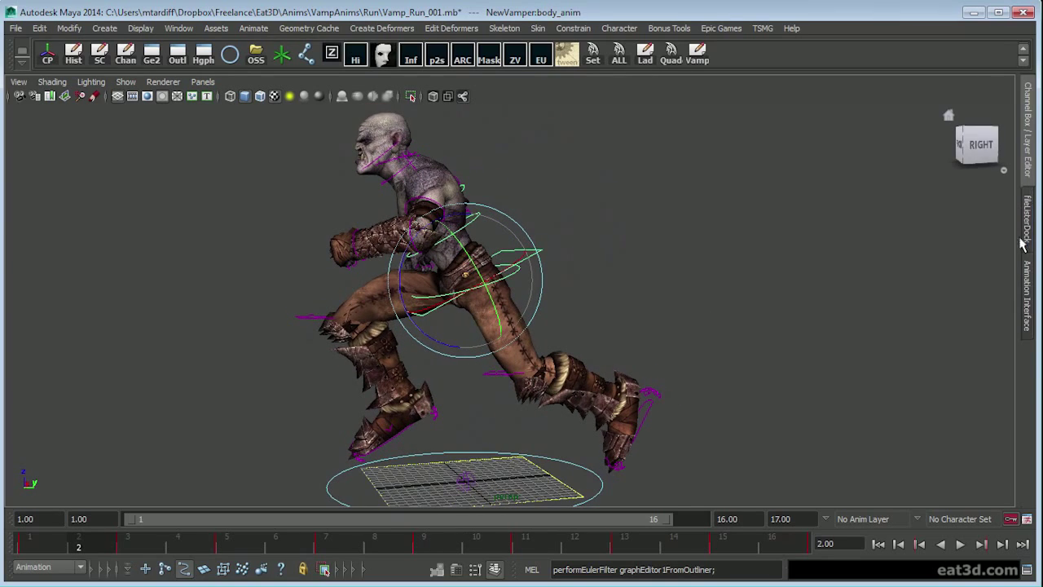
# Reopen the Epic toolset commands menu and dismiss it without choosing a command
pyautogui.click(722, 28)
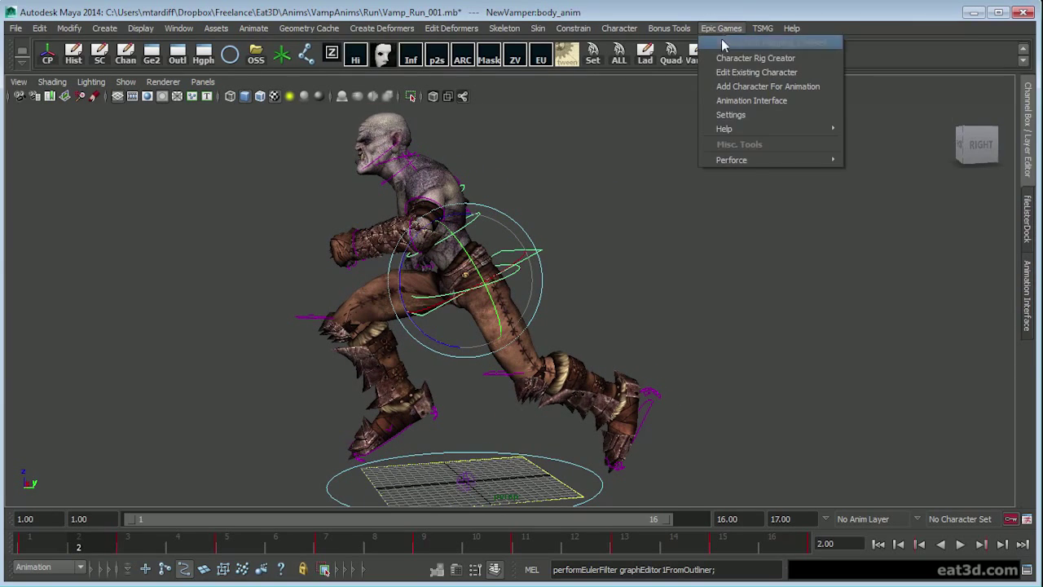
pyautogui.moveTo(858, 149)
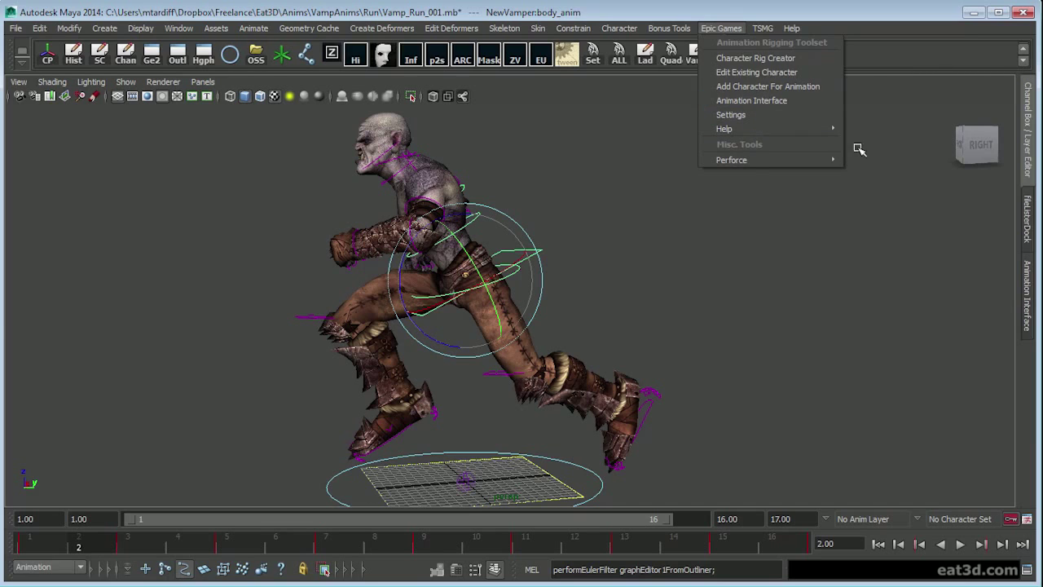
pyautogui.click(751, 101)
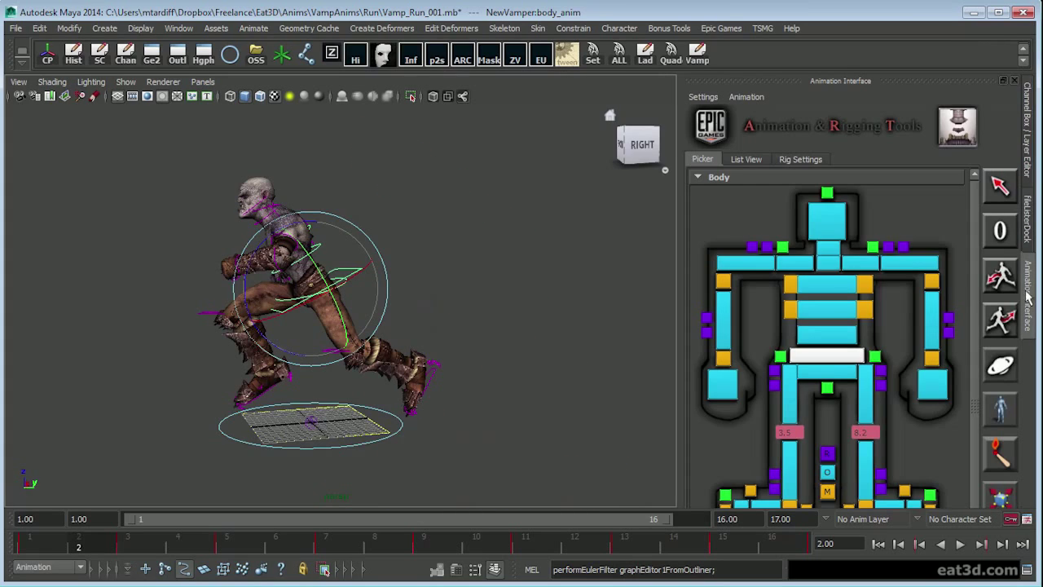
pyautogui.moveTo(825, 318)
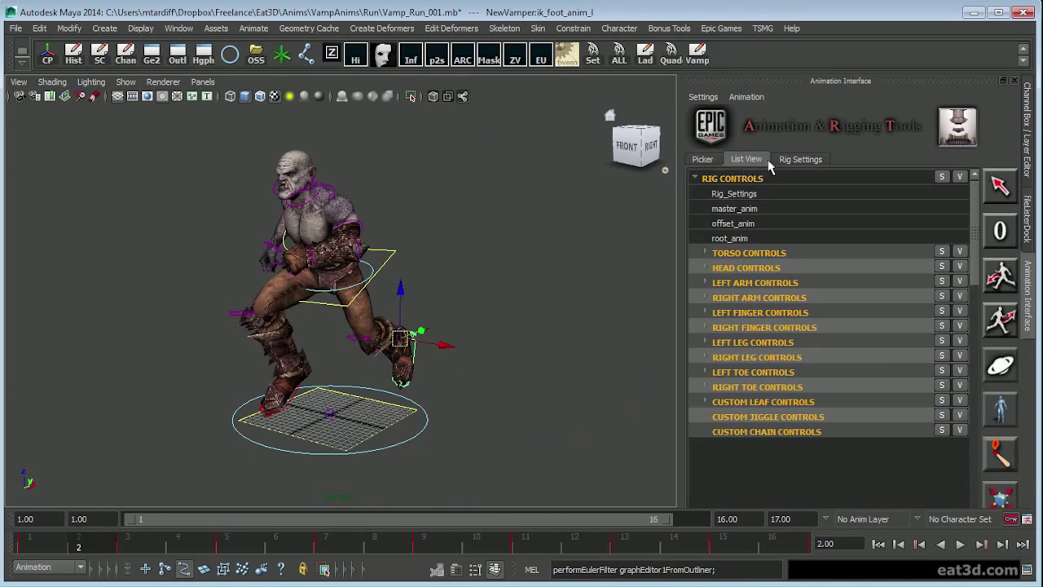
# Expand the Left Arm rig settings and set FK Arm Orientation Space to Clavicle
pyautogui.click(800, 158)
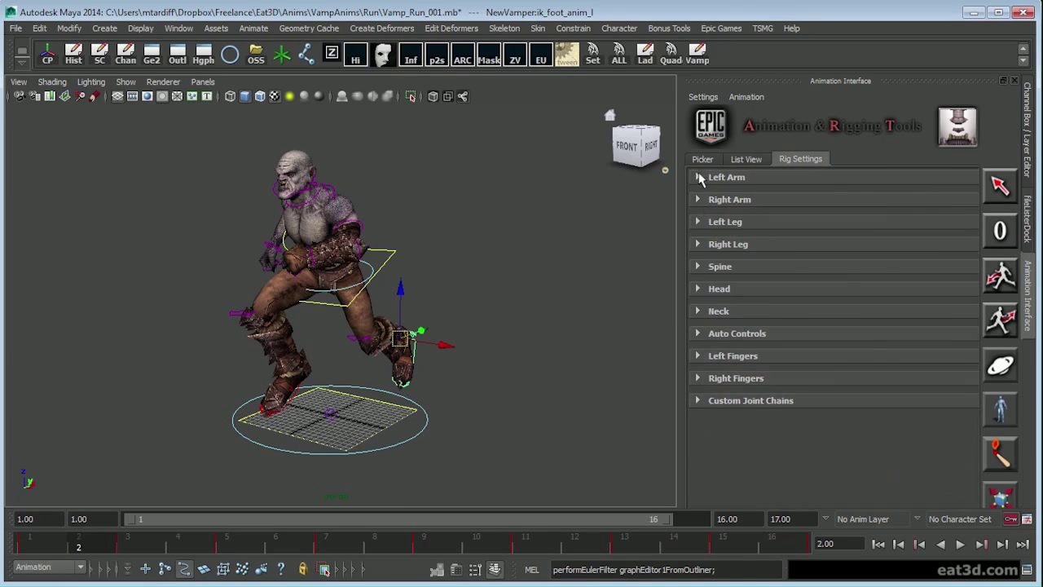
pyautogui.click(726, 177)
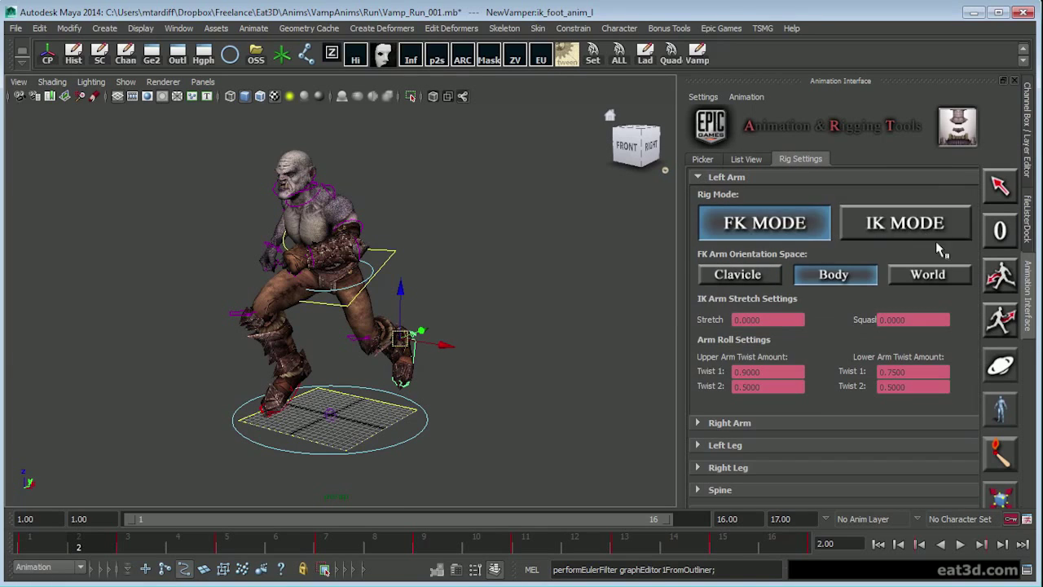
pyautogui.click(729, 422)
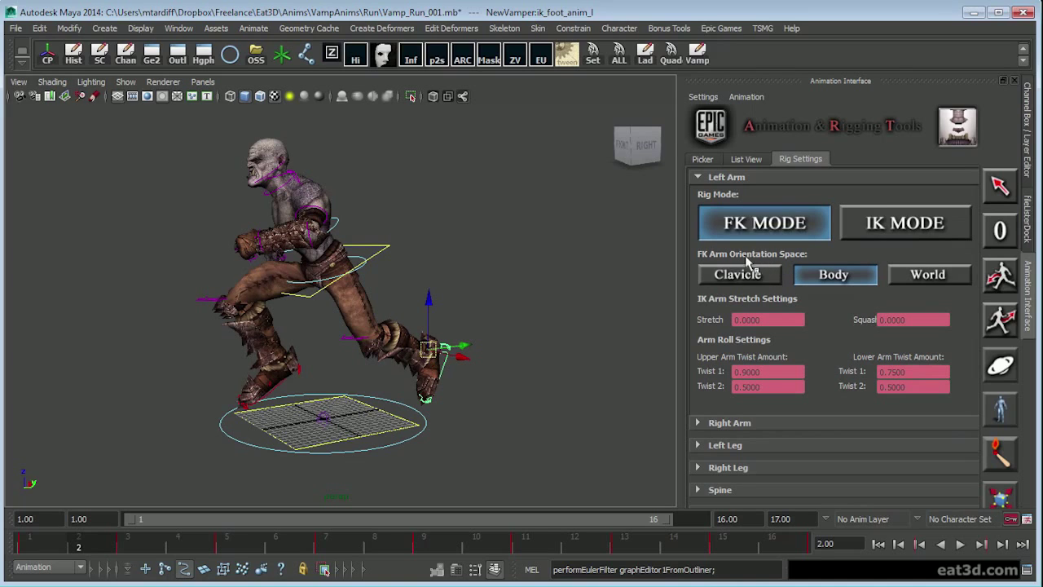
pyautogui.moveTo(460, 289)
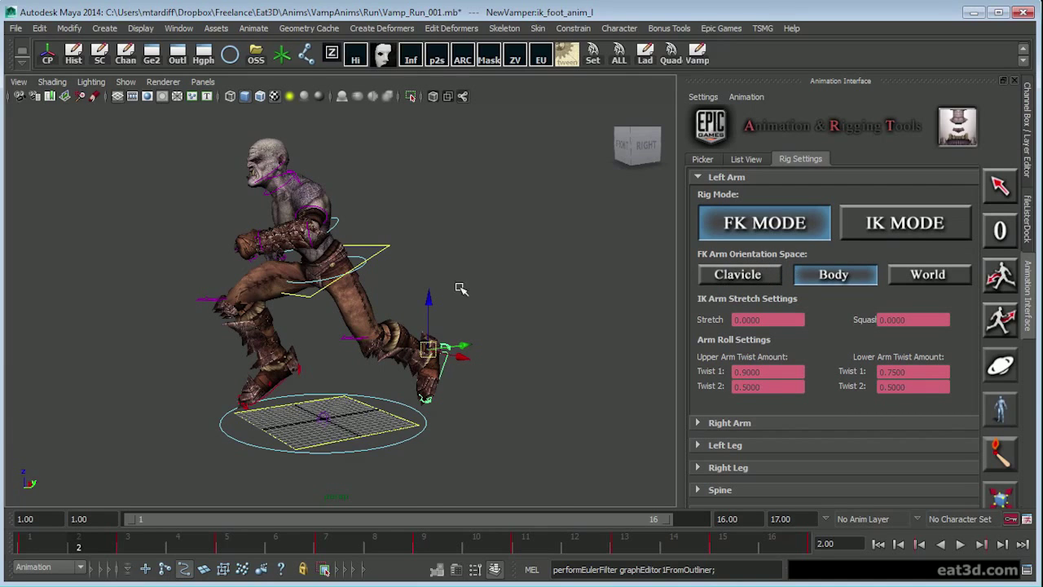
pyautogui.moveTo(460, 289); pyautogui.dragTo(534, 277)
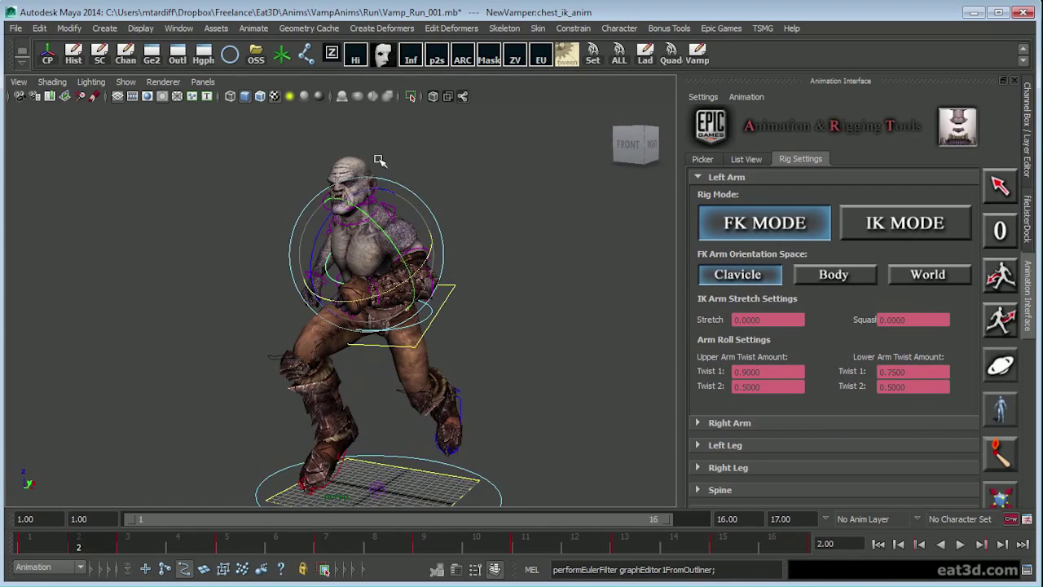
pyautogui.moveTo(387, 154)
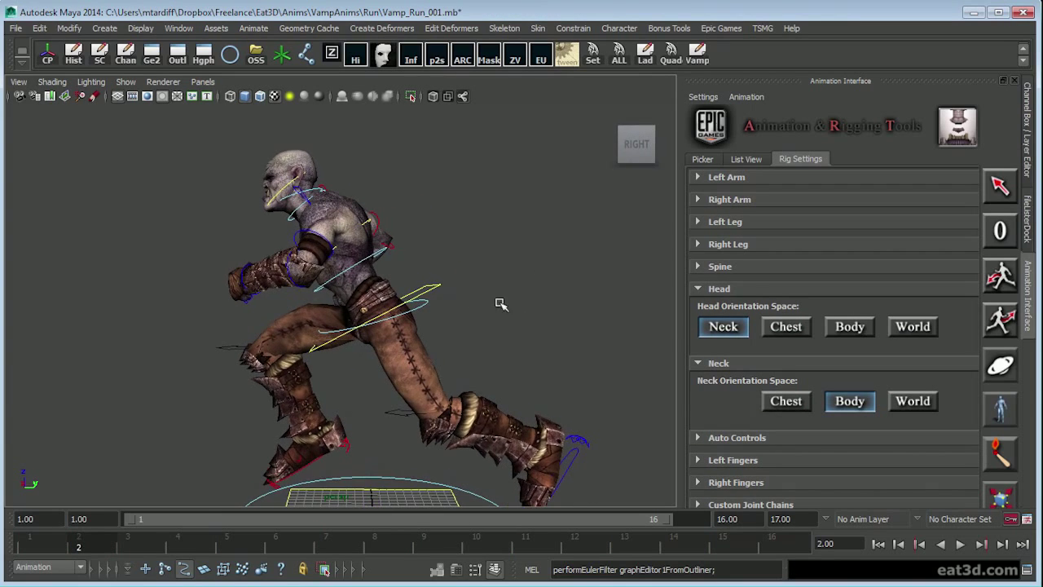
pyautogui.moveTo(1005, 175)
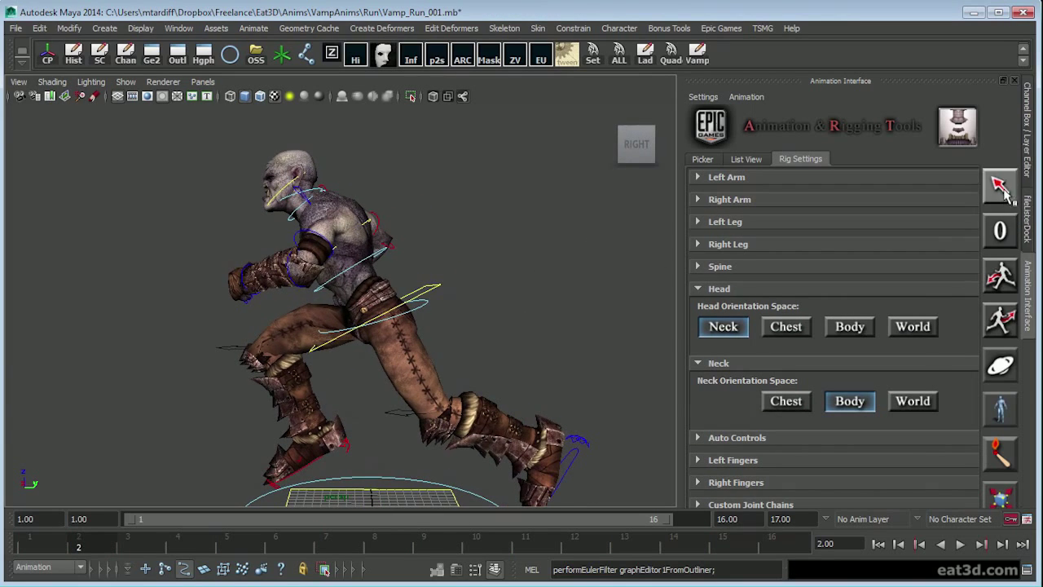
pyautogui.moveTo(1012, 204)
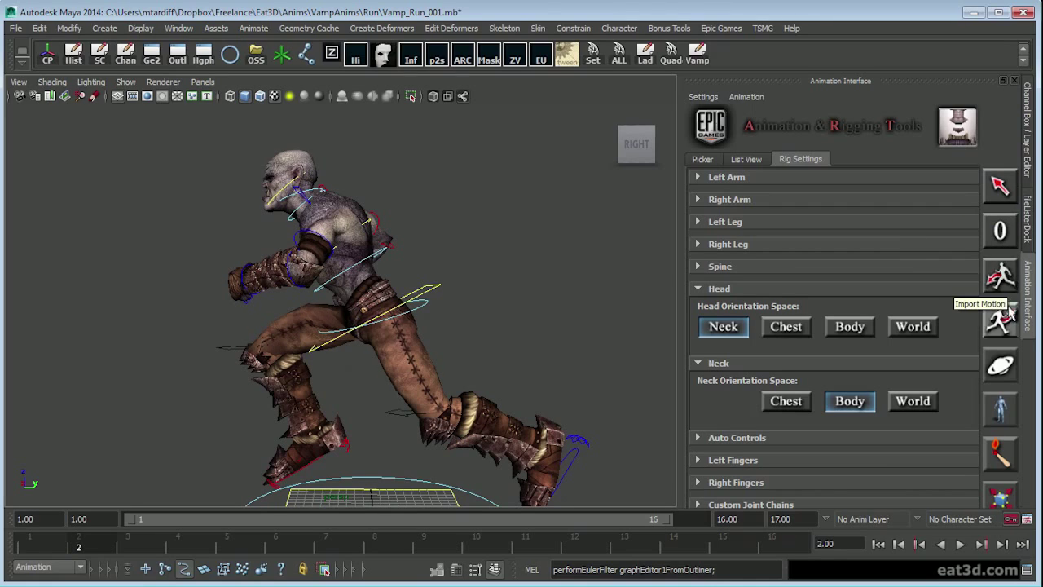
pyautogui.moveTo(1000, 410)
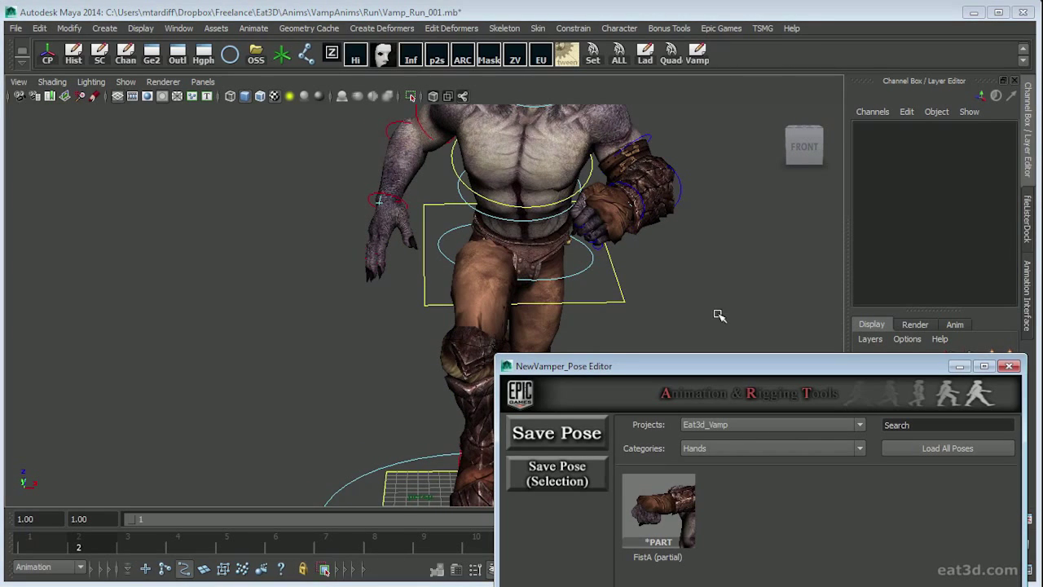
# Open a right-click context menu in the lower part of the Maya window
pyautogui.rightClick(657, 510)
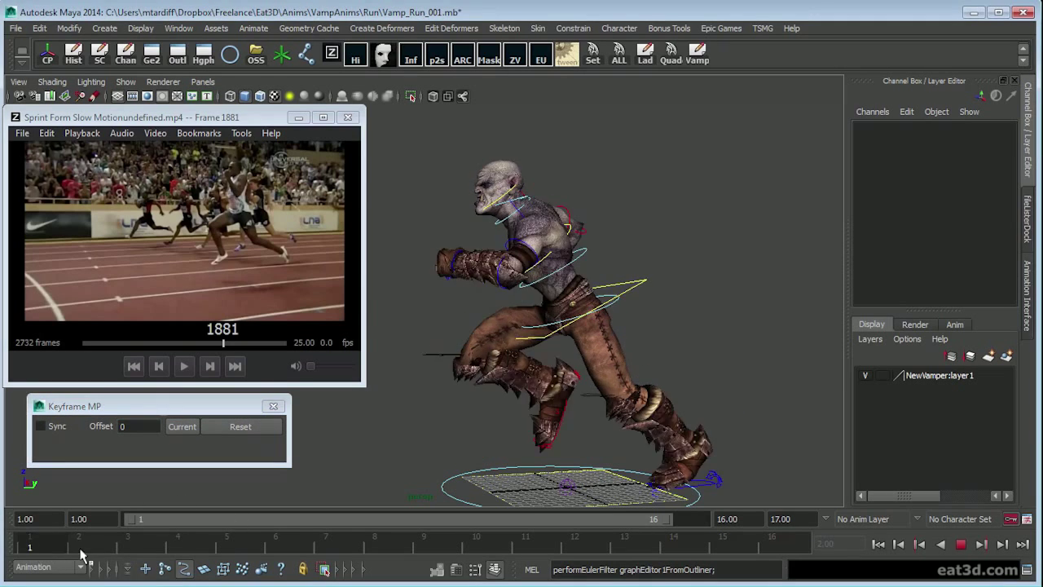
# Tick Keyframe MP's Sync checkbox to link the sprint video to the timeline
pyautogui.click(575, 537)
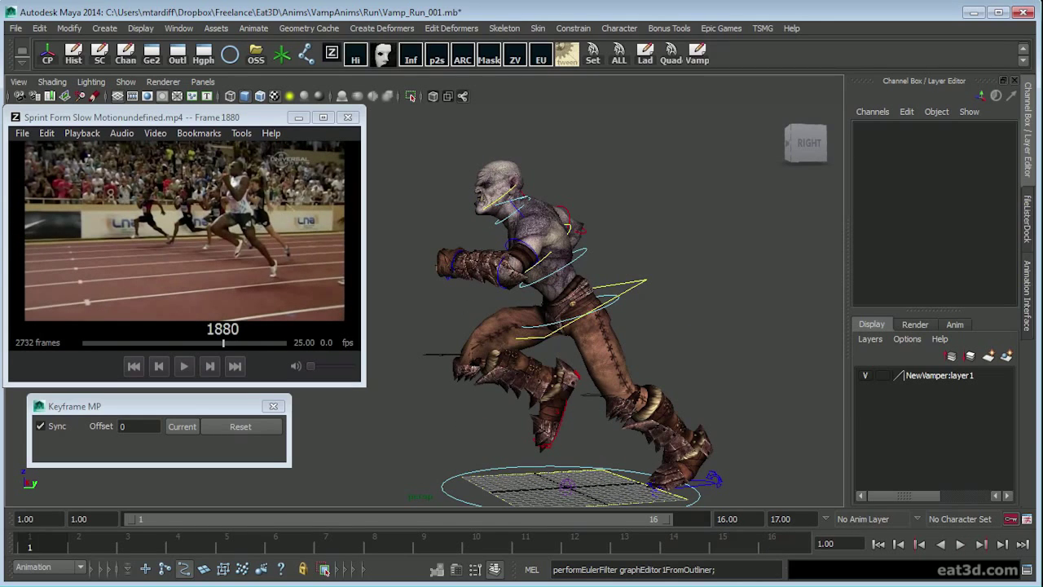
pyautogui.moveTo(360, 167)
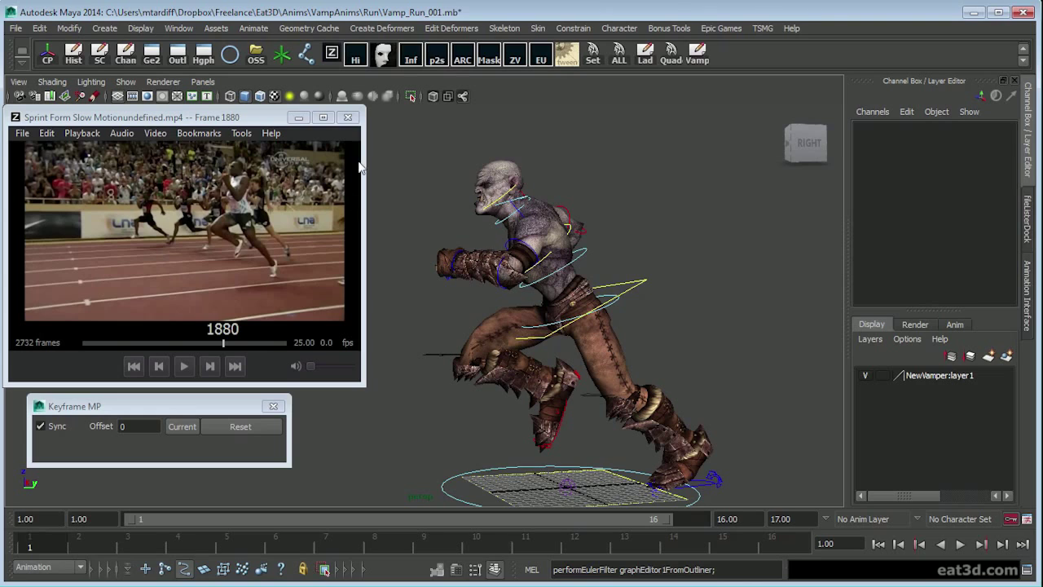
# Select the vampire's body_anim control and orbit to view it from the side
pyautogui.click(347, 117)
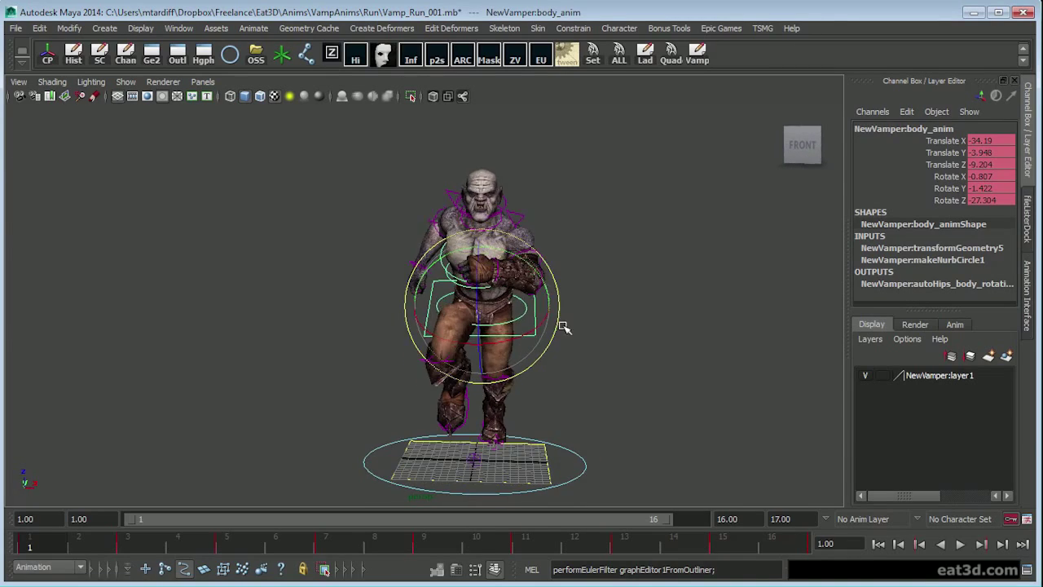
pyautogui.moveTo(565, 326); pyautogui.dragTo(617, 343)
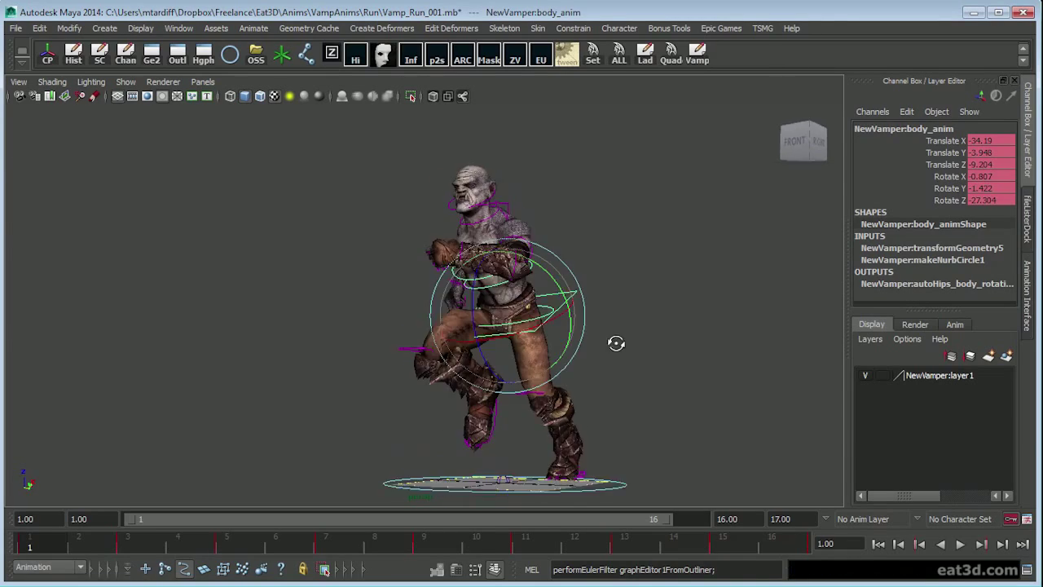
pyautogui.moveTo(616, 343); pyautogui.dragTo(556, 389)
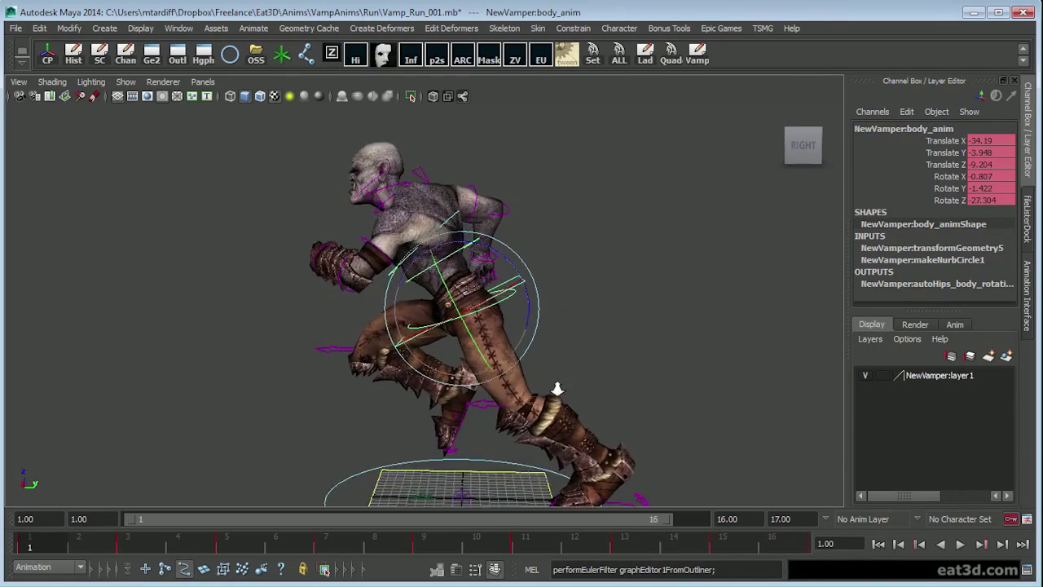